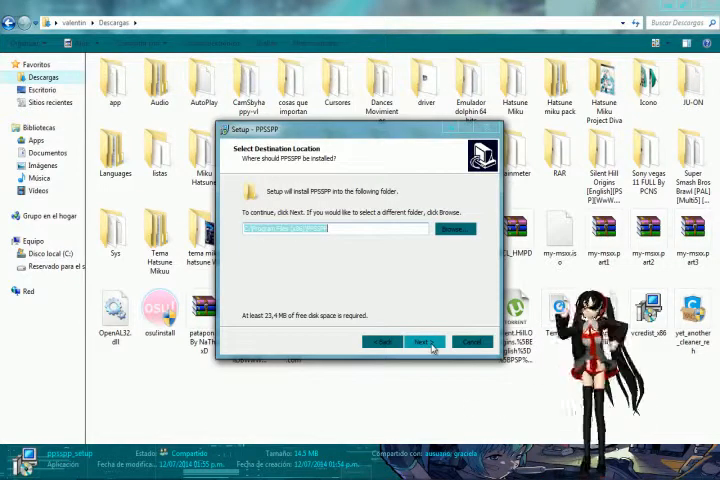
# Install PPSSPP to the default folder and finish setup with 'Start PPSSPP' checked, launching the emulator.
pyautogui.click(420, 340)
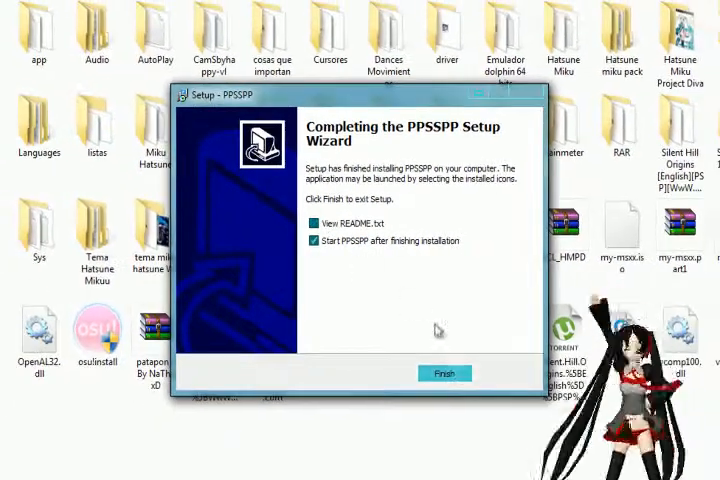
pyautogui.click(444, 372)
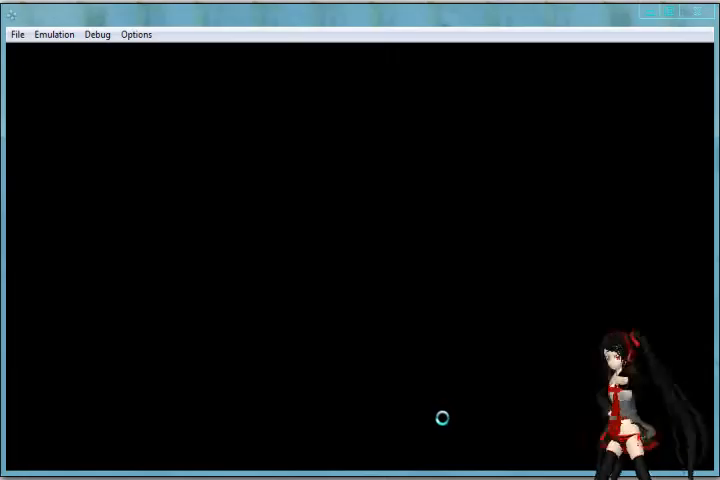